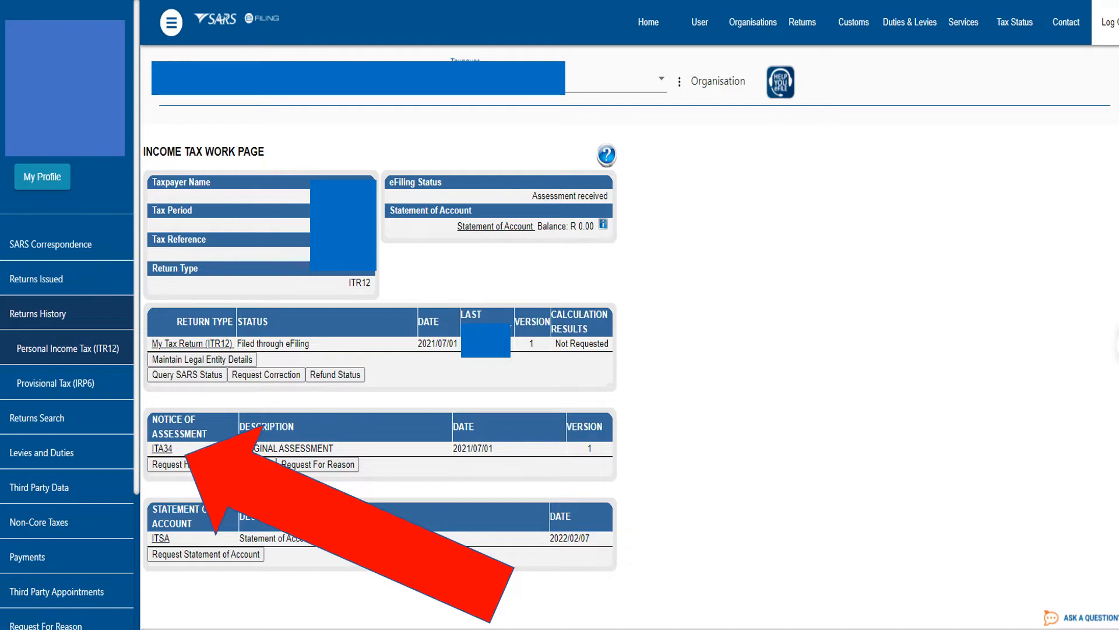
# - Open the ITA34 notice of assessment from the Income Tax Work Page
pyautogui.click(161, 448)
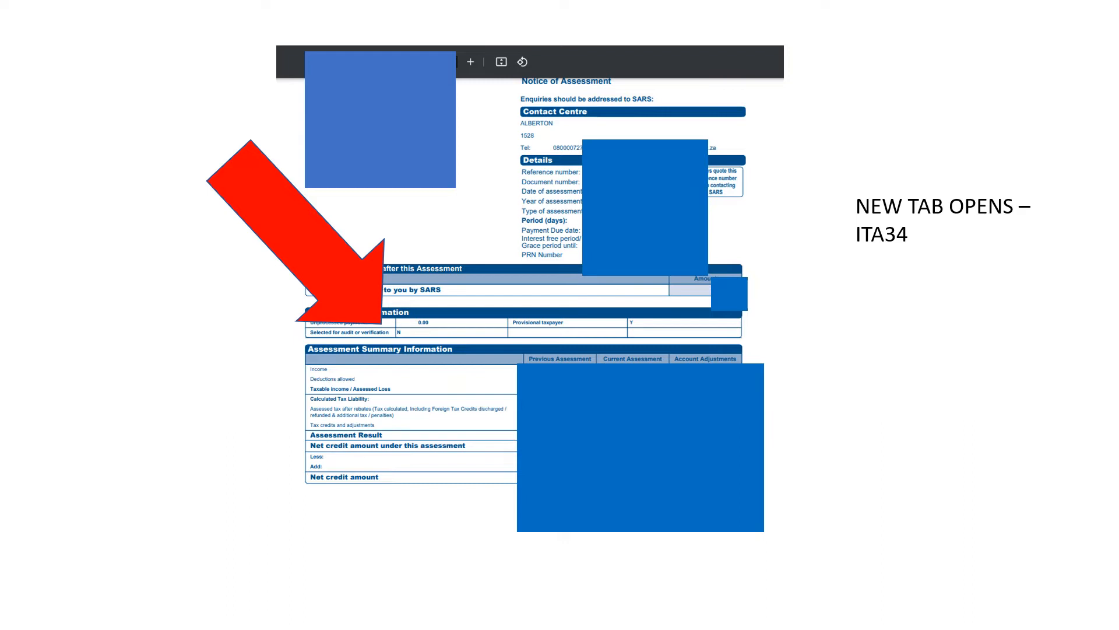
pyautogui.click(184, 429)
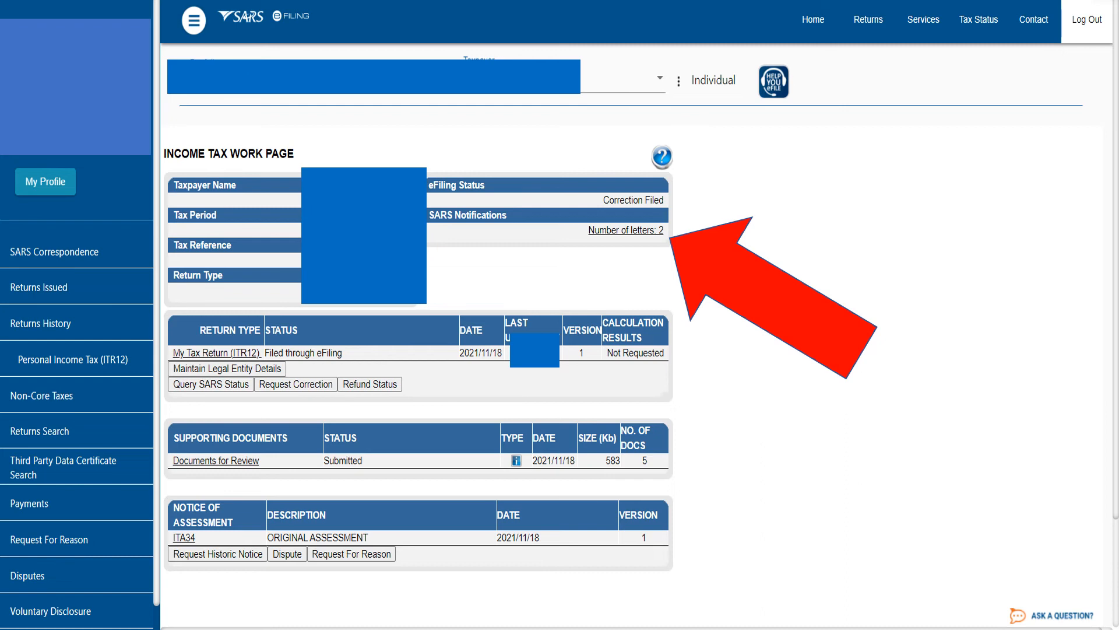
# - View the 2021 Completion Letter from the SARS Letters list
pyautogui.click(624, 230)
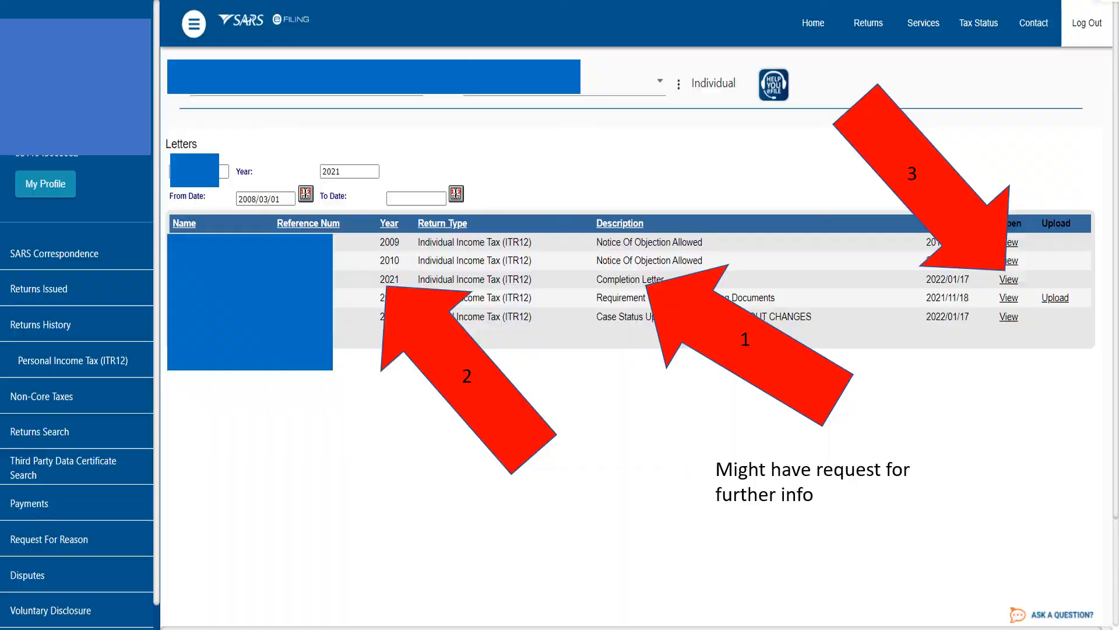
pyautogui.click(1009, 280)
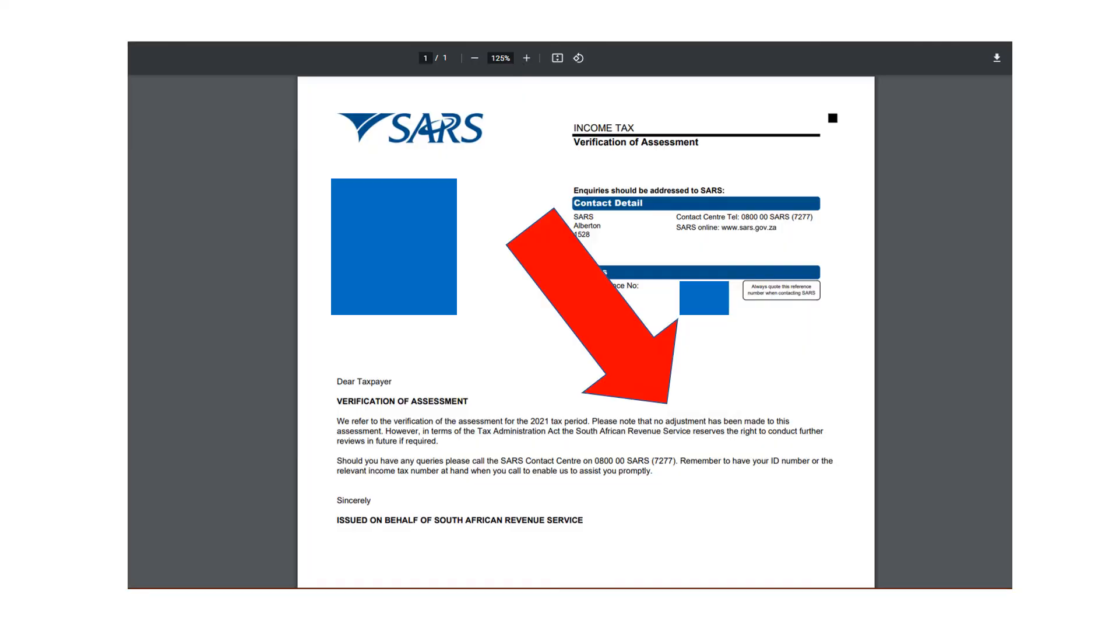